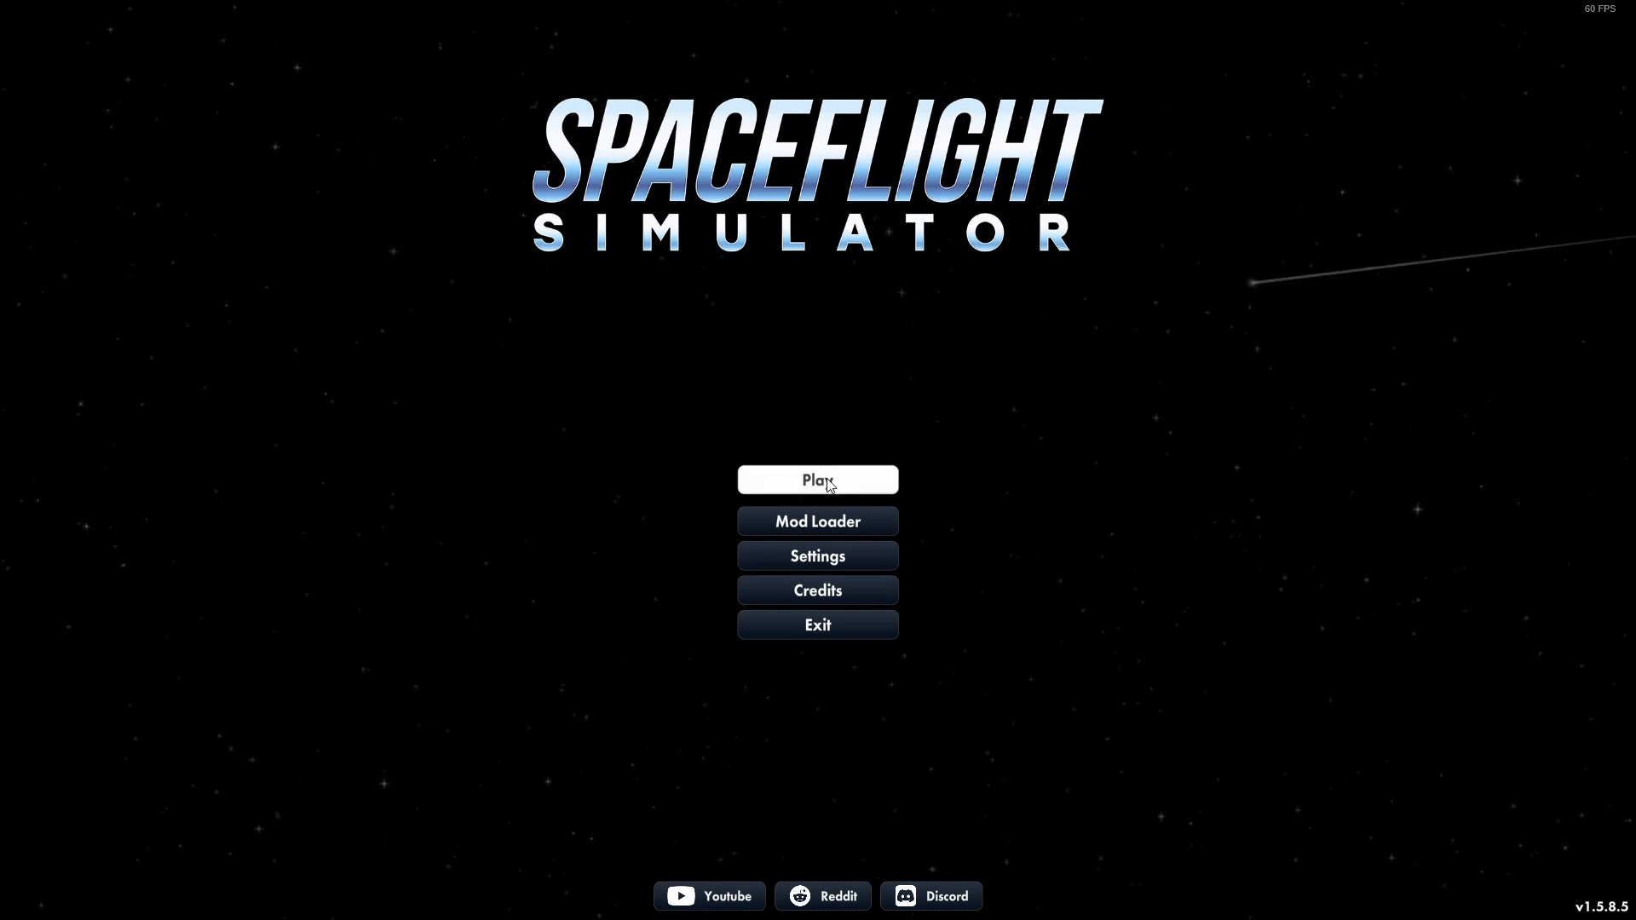
- Start the game from the main menu and enter the rocket builder with the starter rocket
left_click(816, 480)
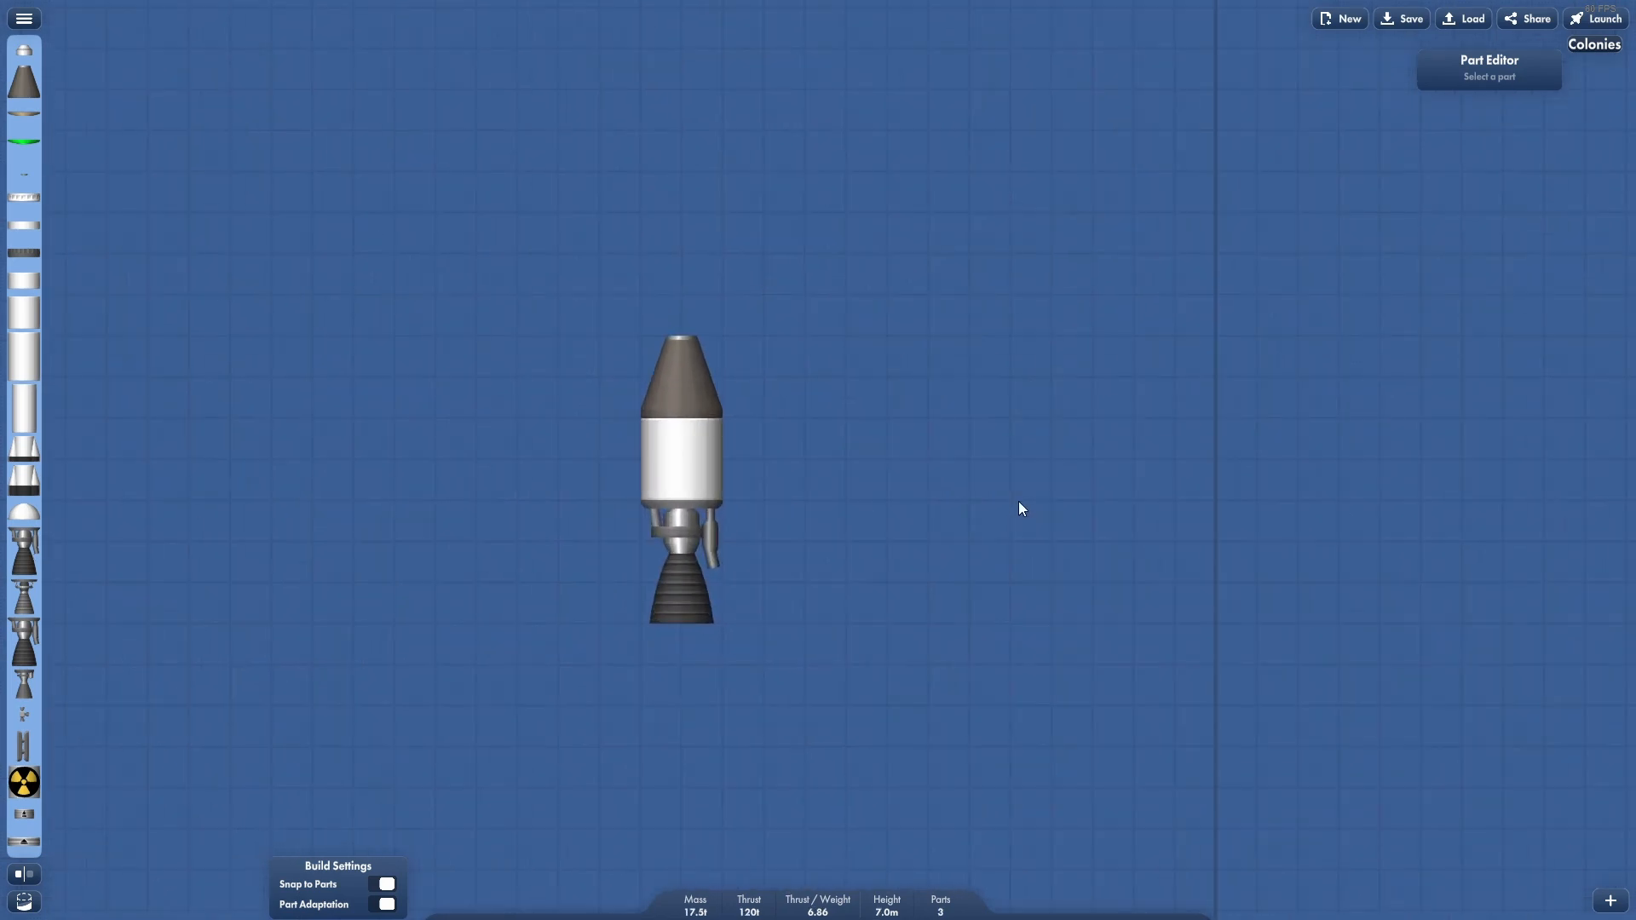
- Bring up the parts category list to reach the modded part packs
left_click(22, 19)
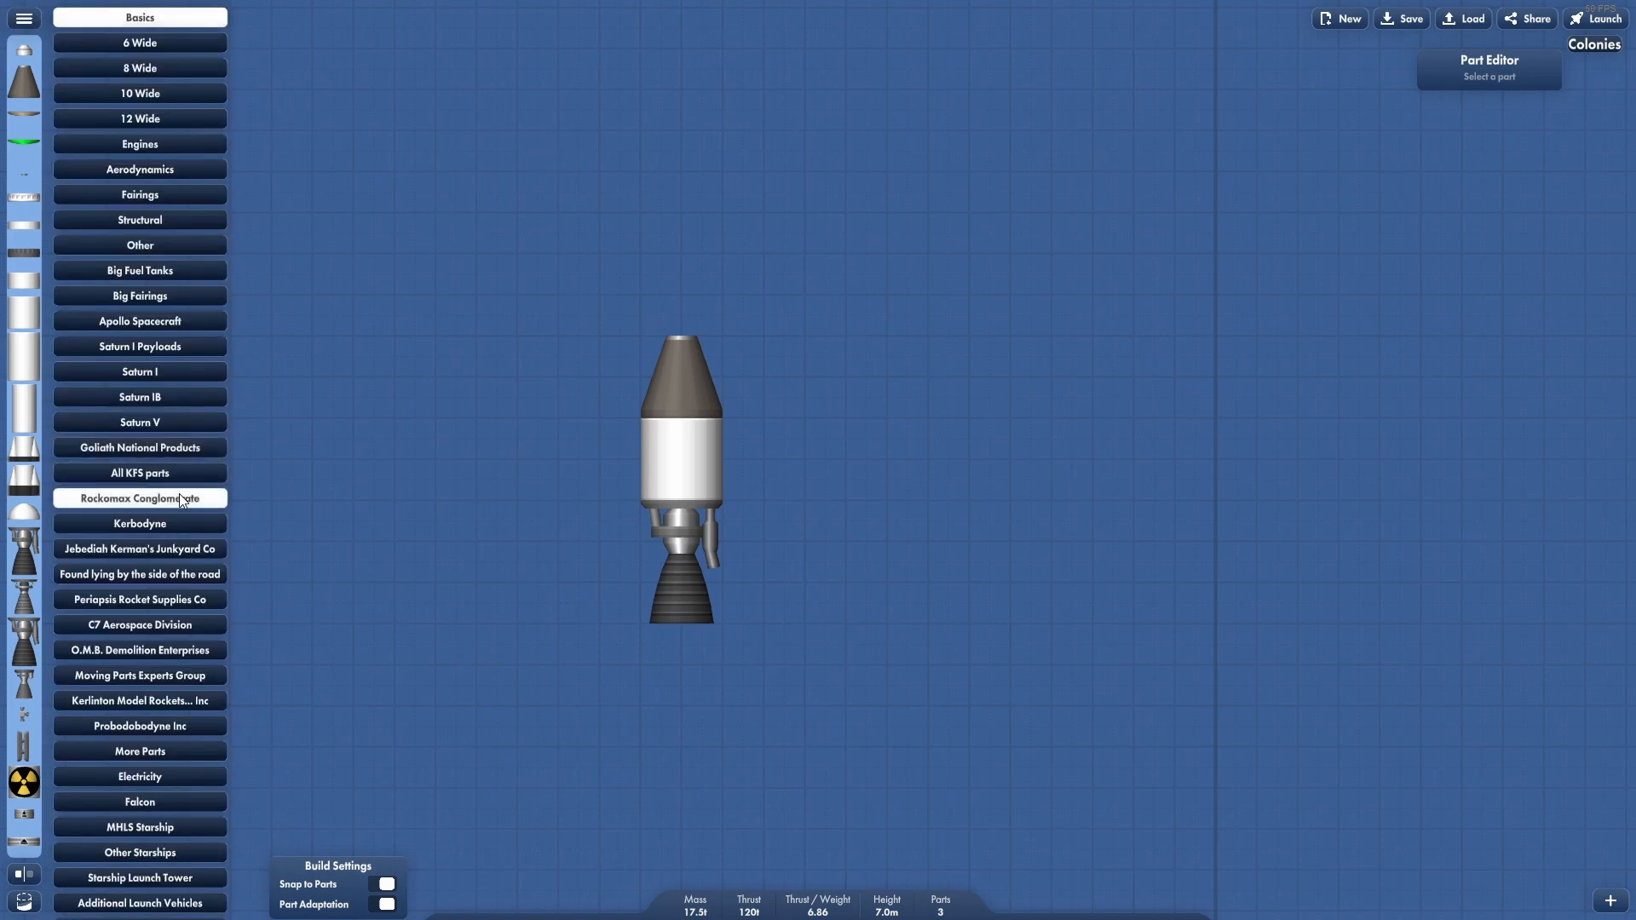
mouse_move(138, 523)
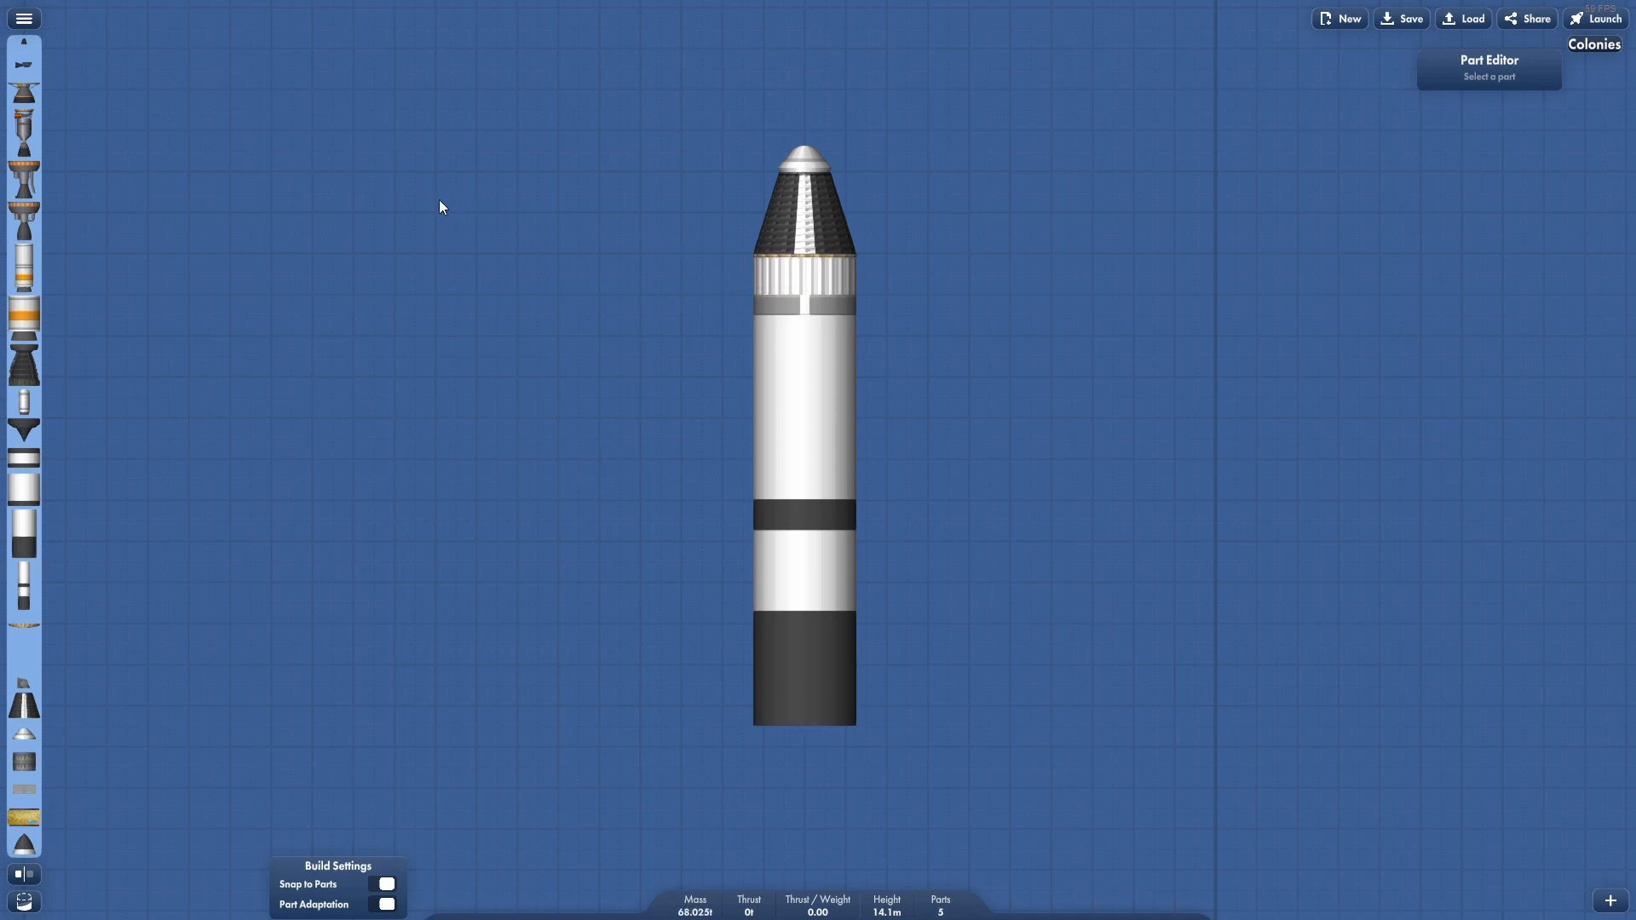
mouse_move(440, 213)
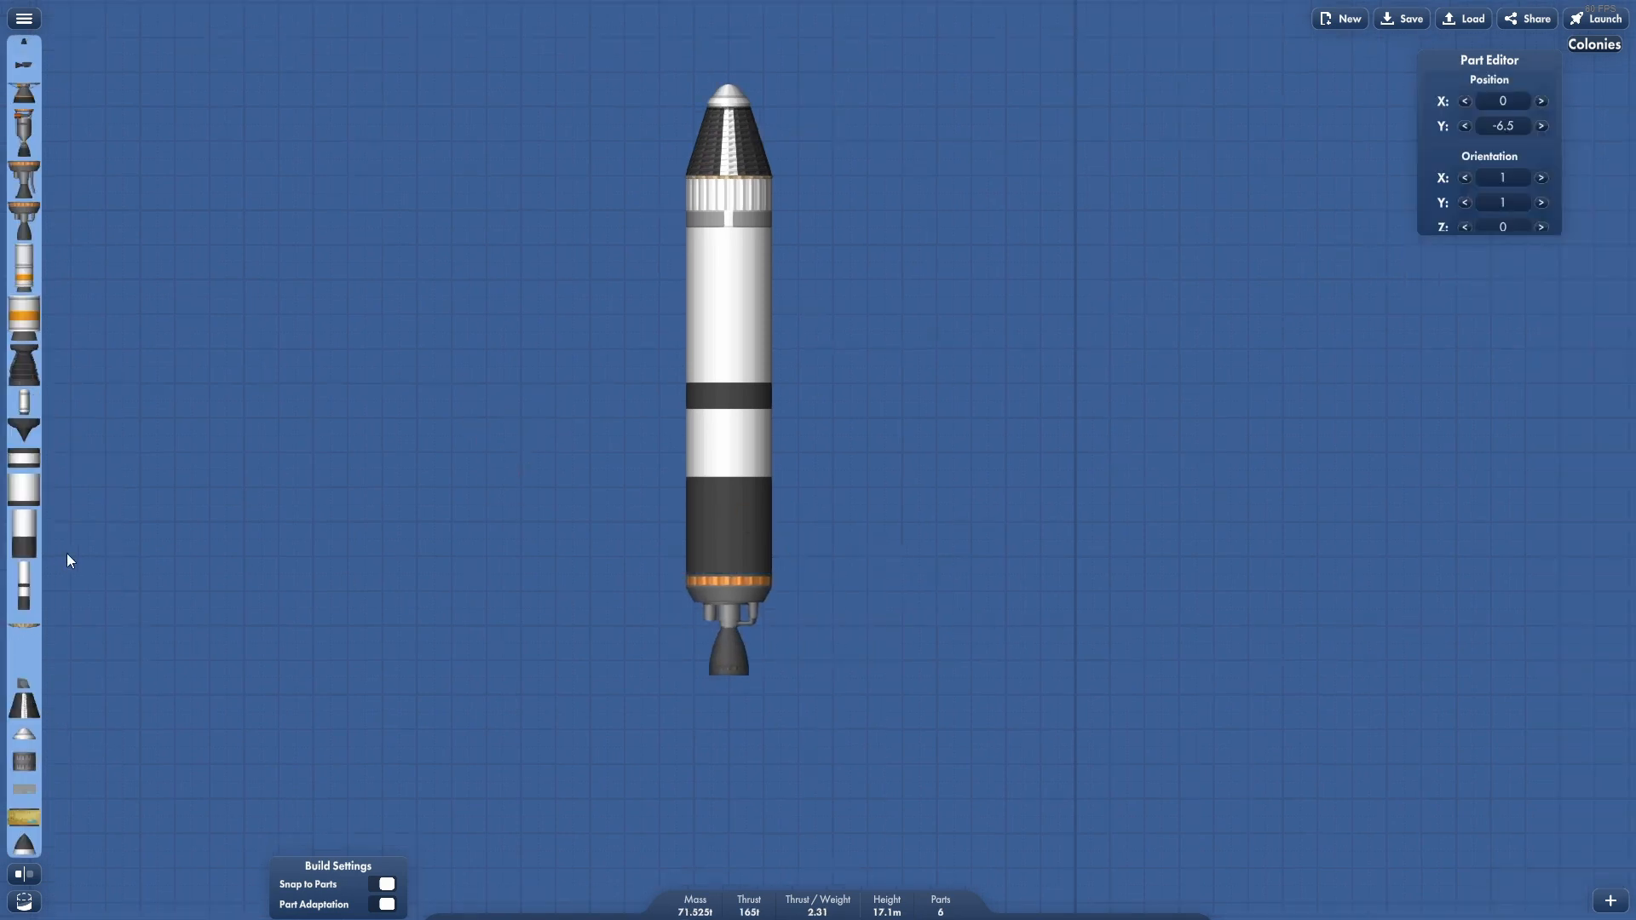
- Scroll the parts bar toward the booster tanks and engines
scroll("down", 3)
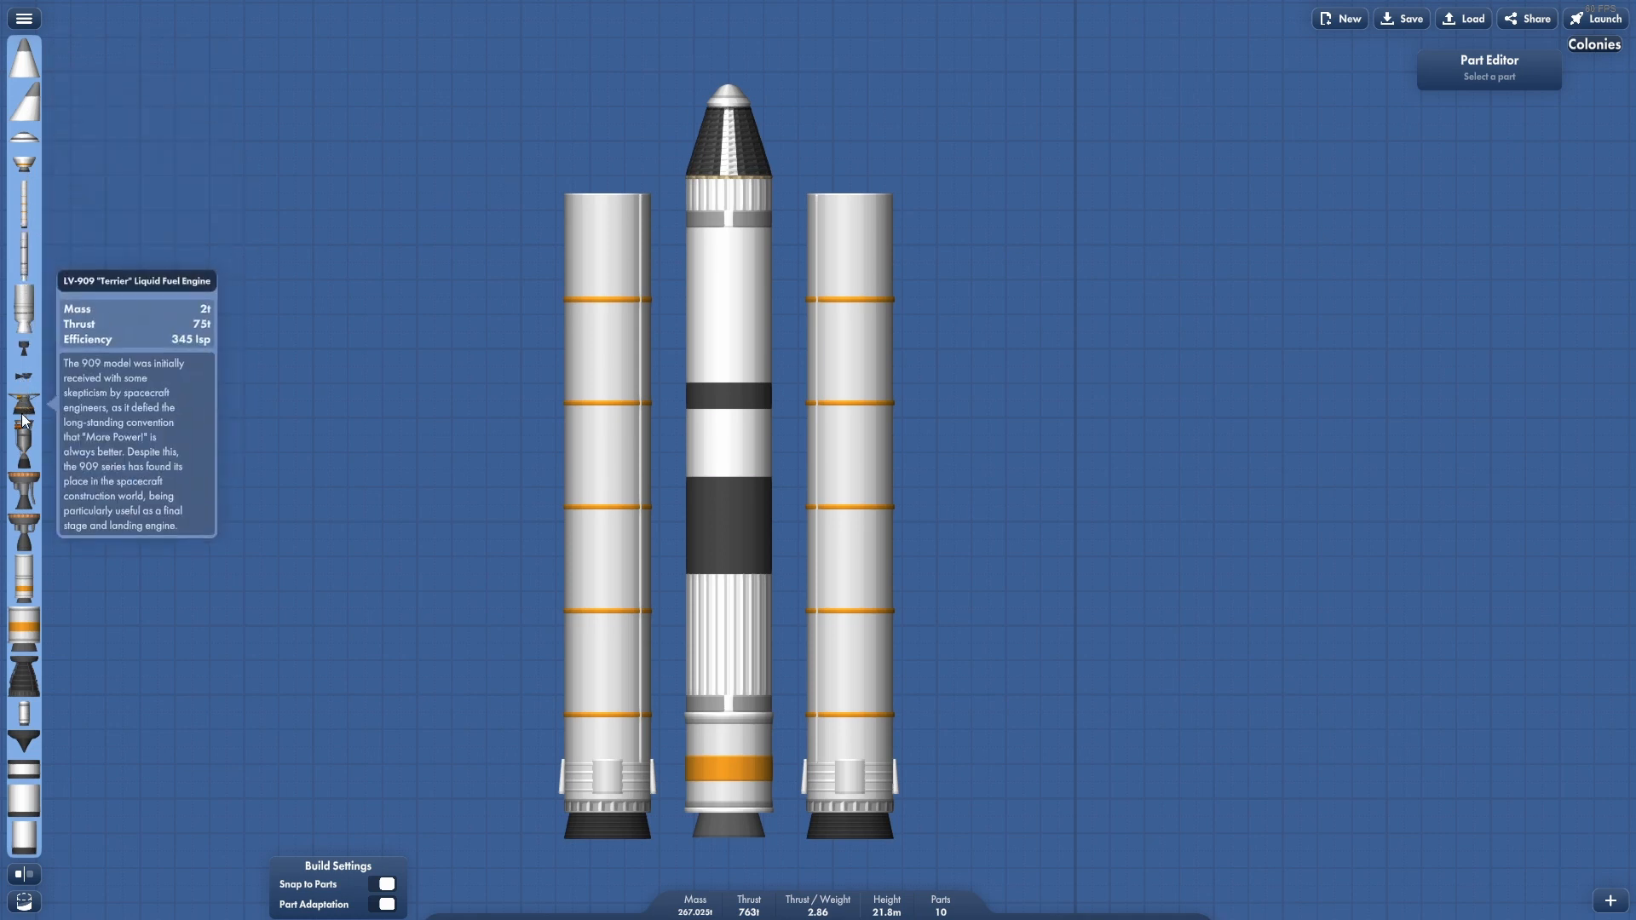
mouse_move(25, 402)
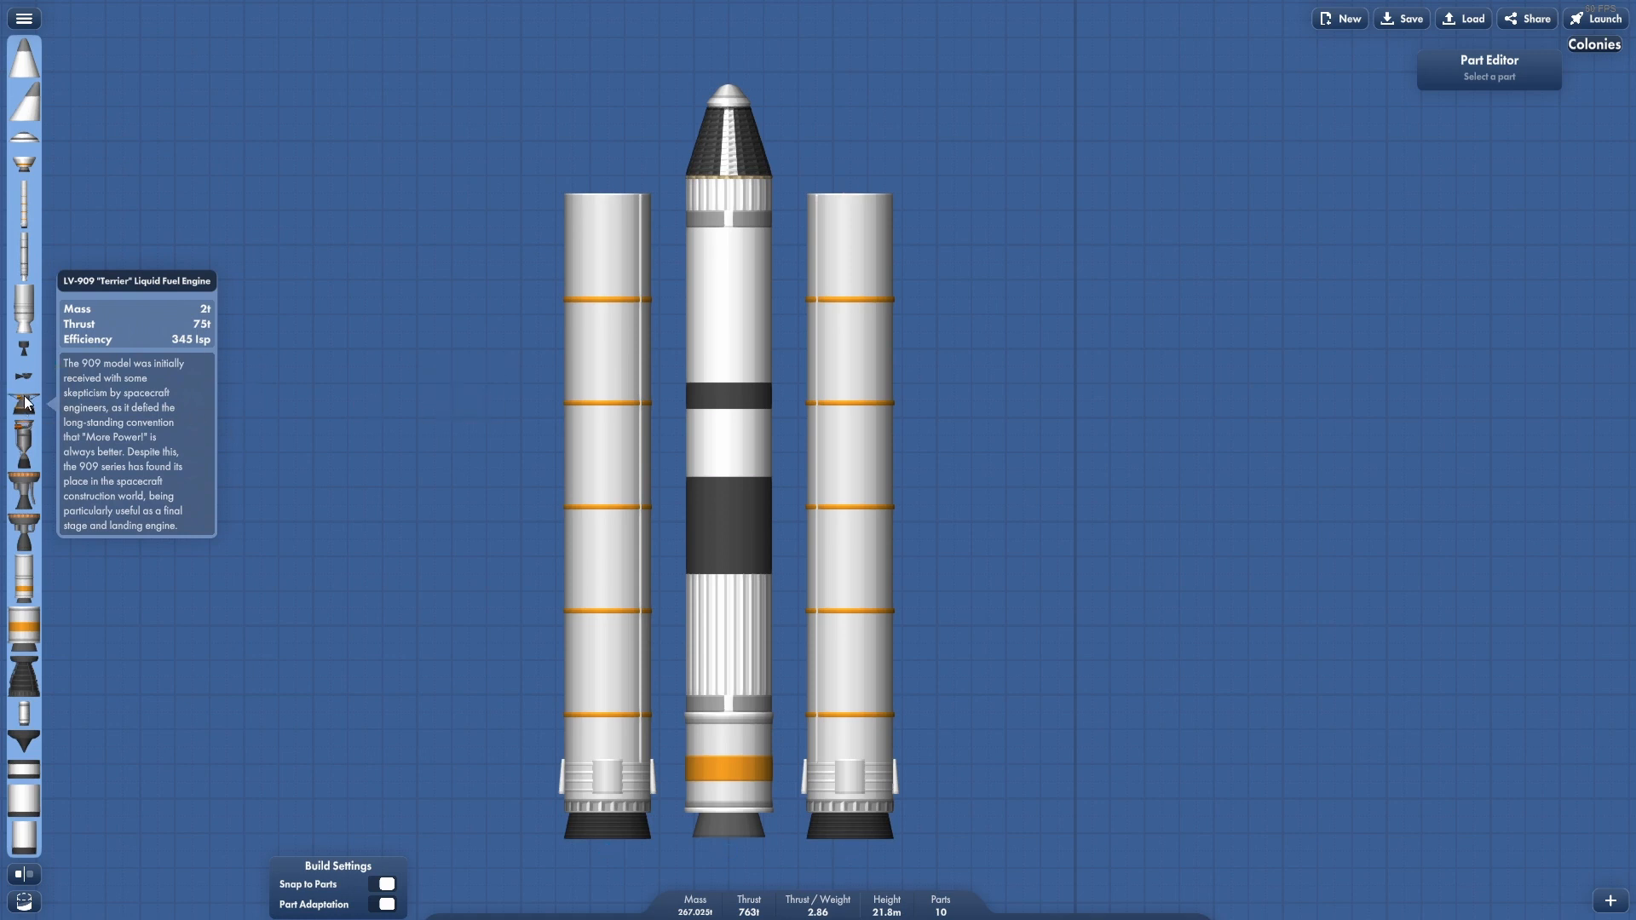
mouse_move(24, 537)
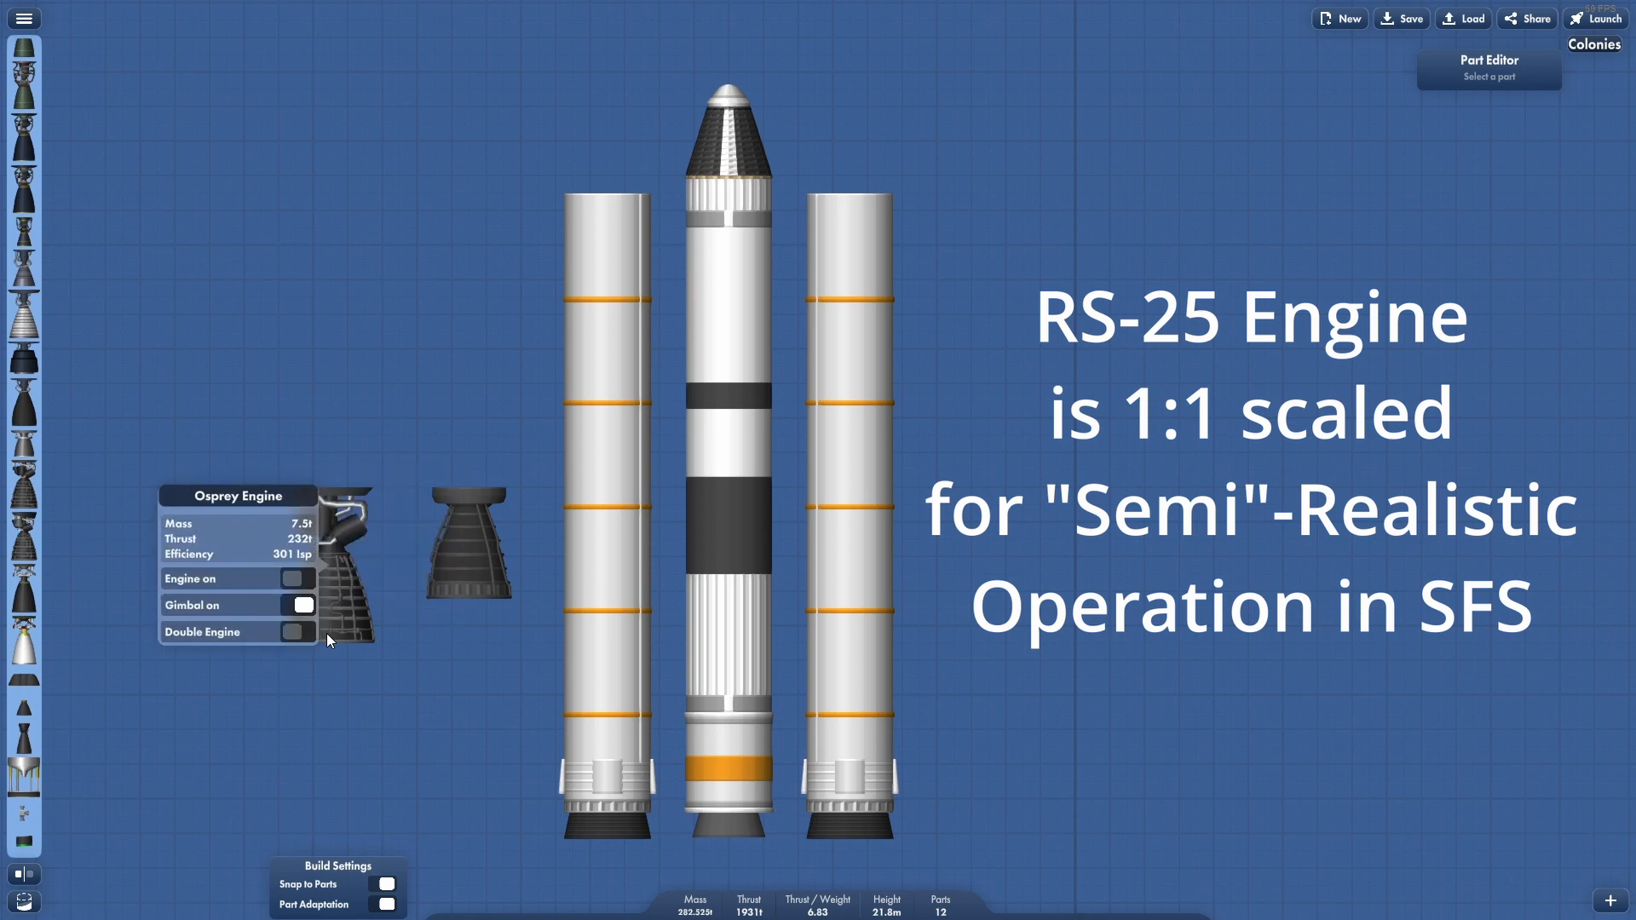
mouse_move(327, 623)
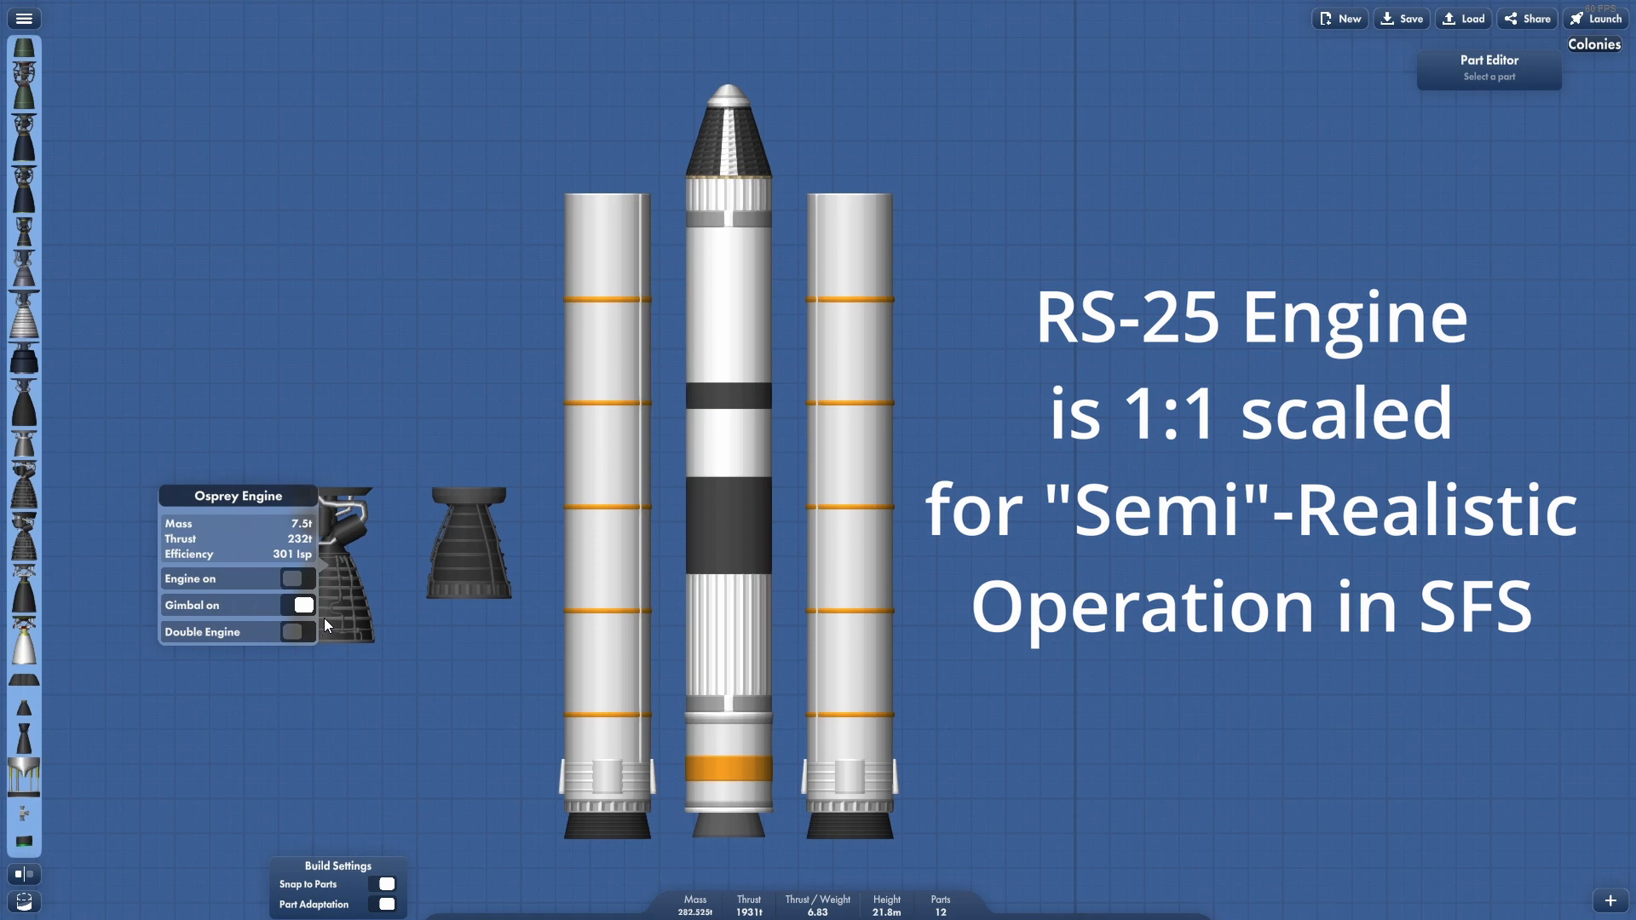
- Drop an Osprey engine beside the rocket to view its thrust and efficiency
left_click(344, 542)
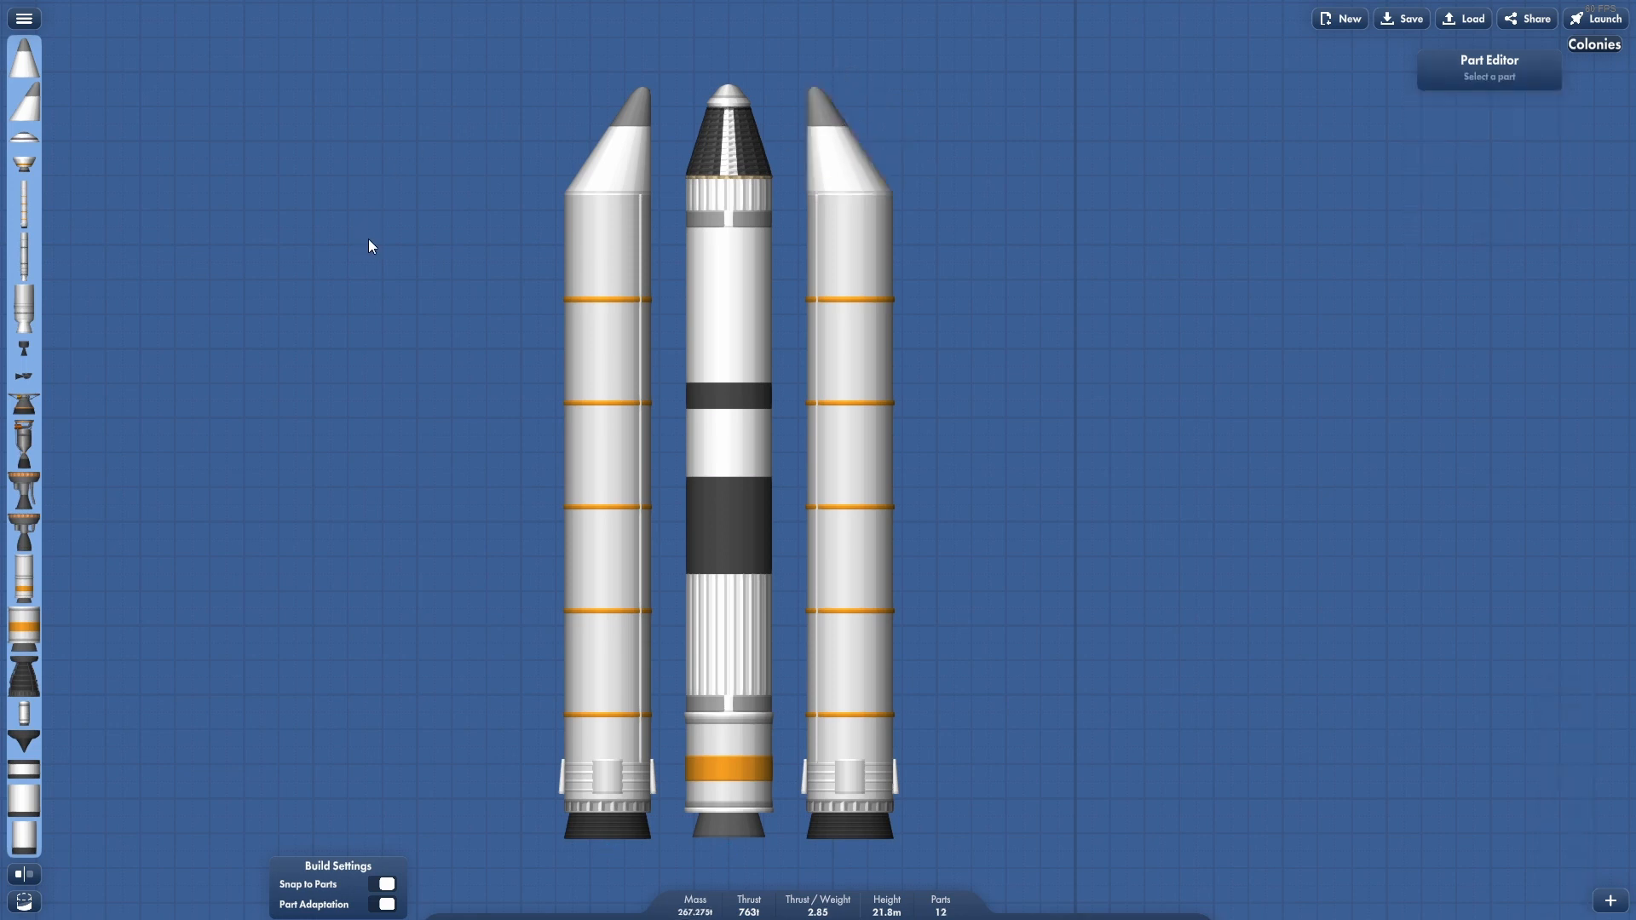
- Scroll the parts catalogue further while the capped 12-part rocket stays unchanged
scroll("down", 3)
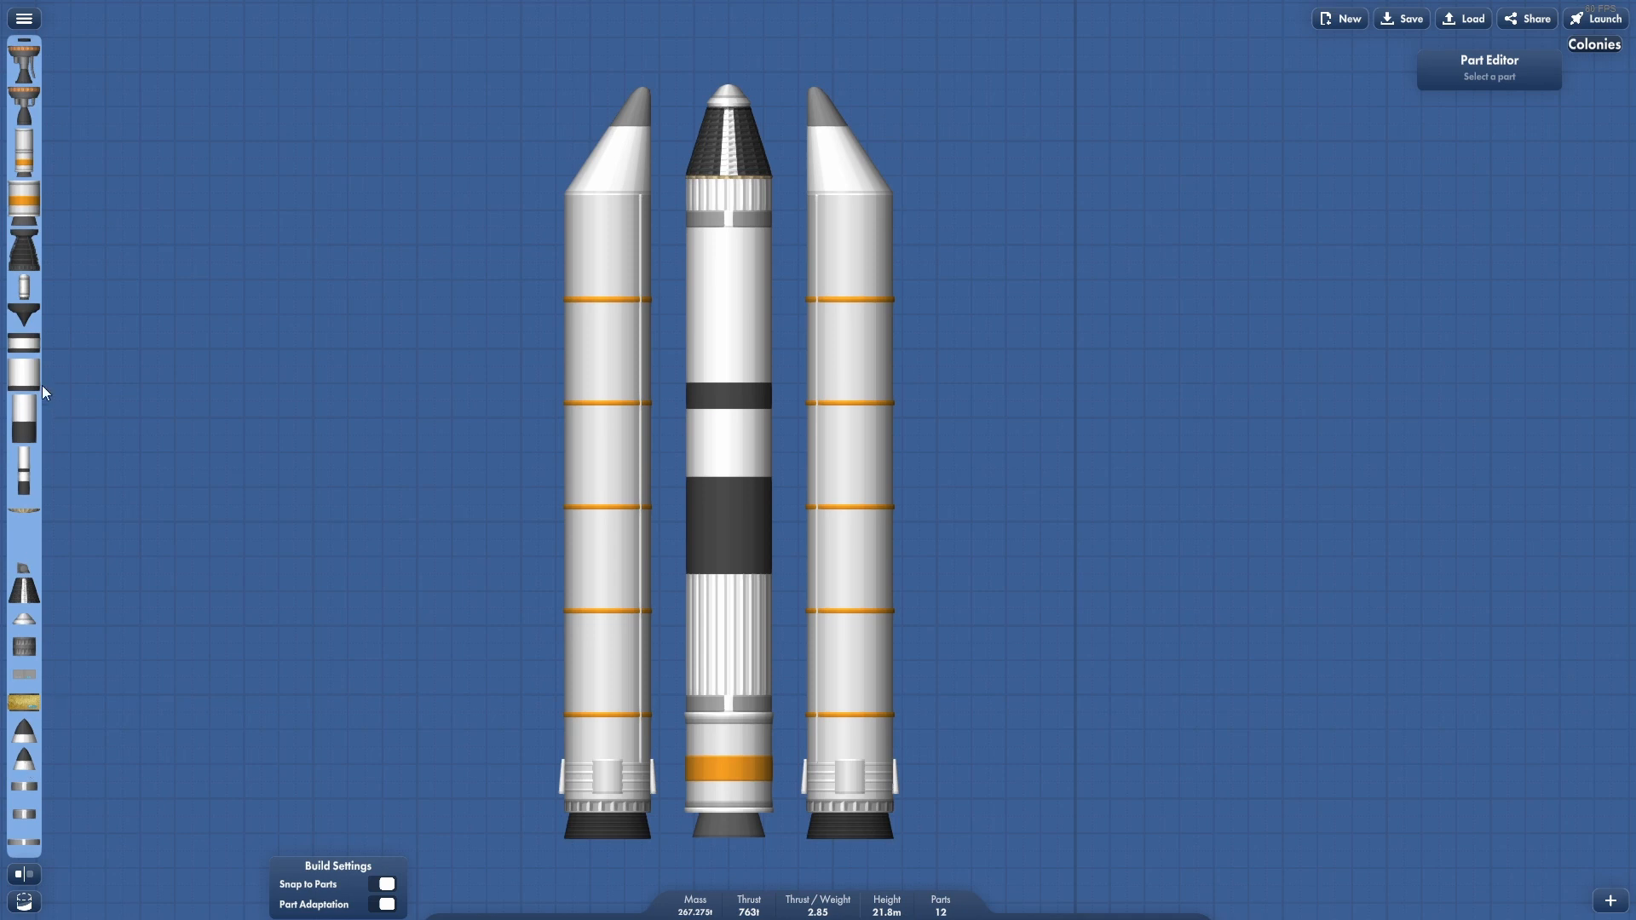
- Add a radial separator by the left booster and widen it with five Orientation X increases
left_click(23, 19)
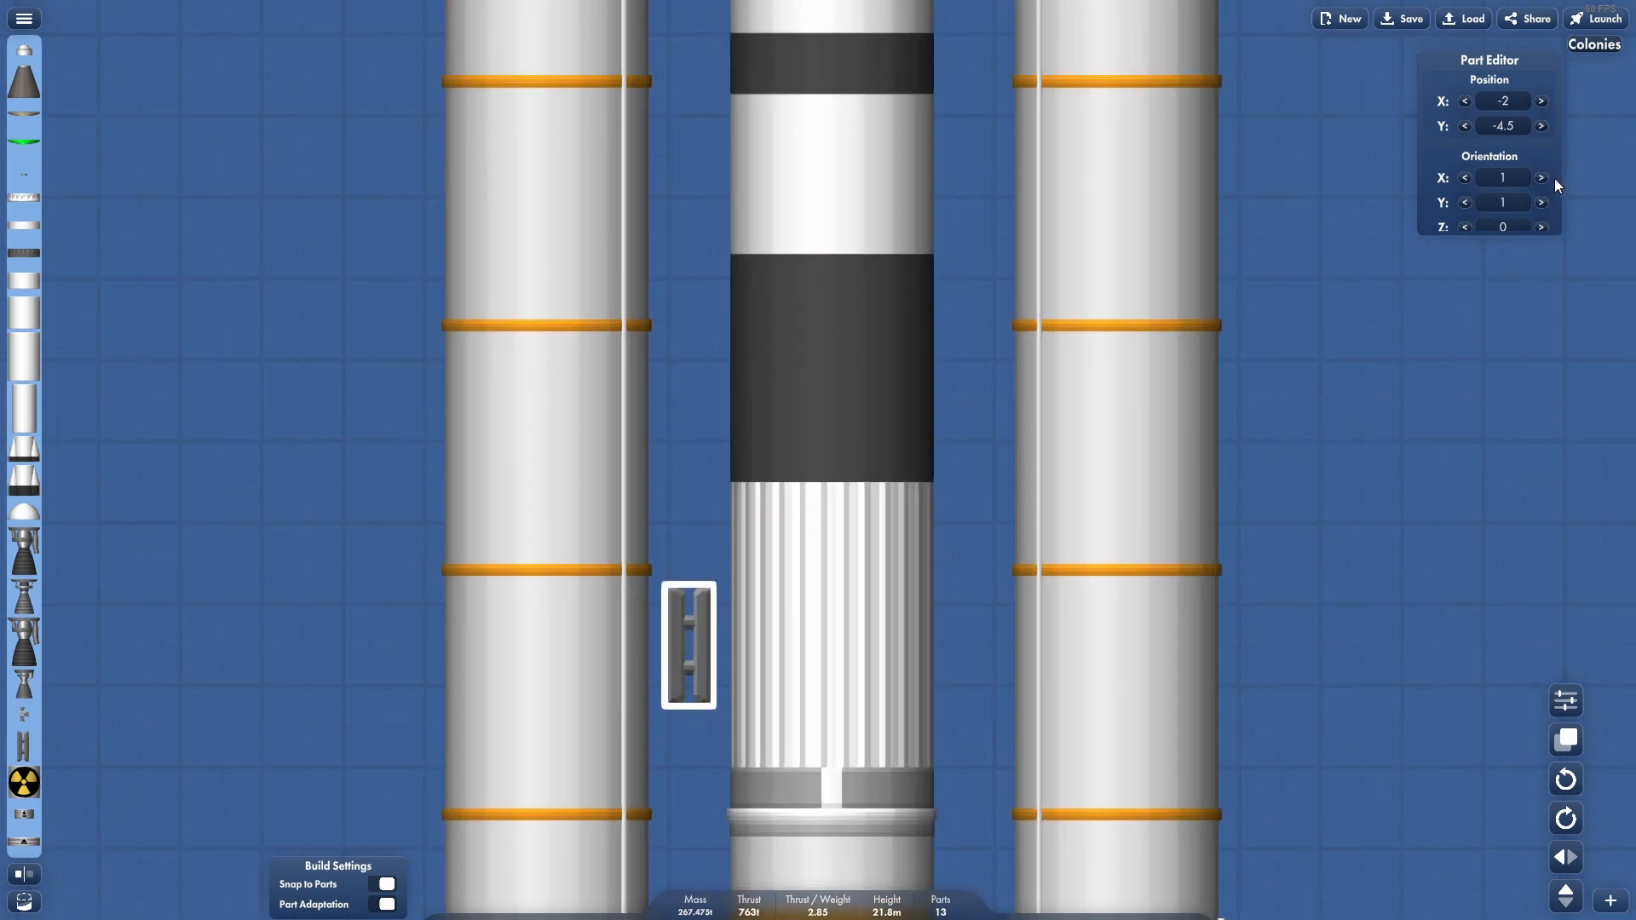
left_click(1540, 178)
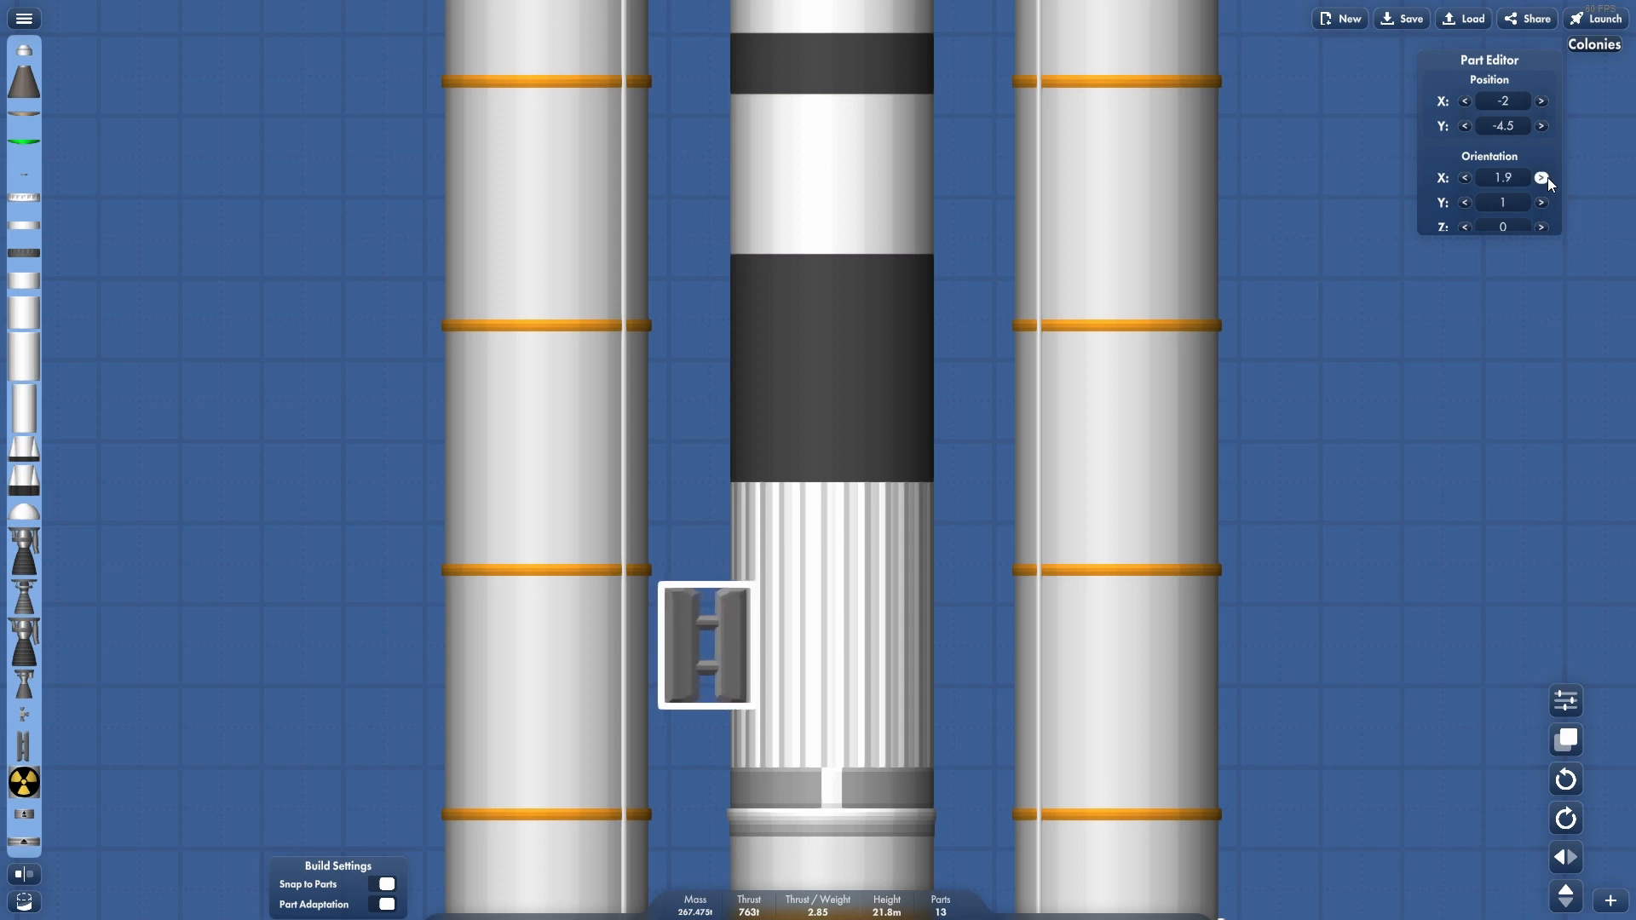
left_click(1542, 177)
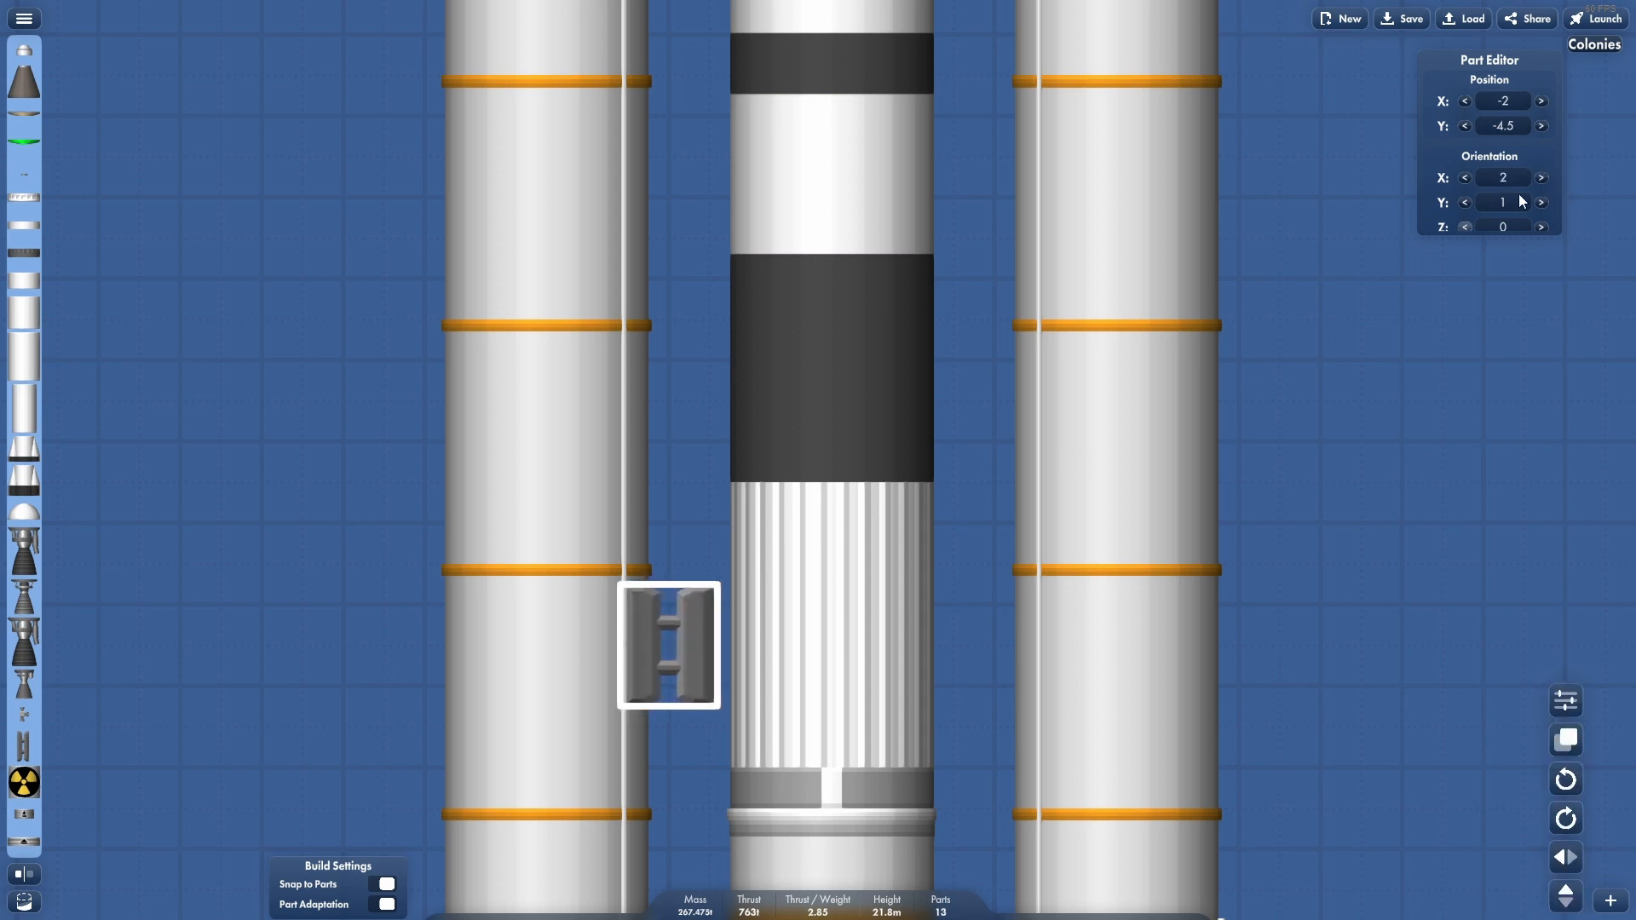
left_click(1541, 177)
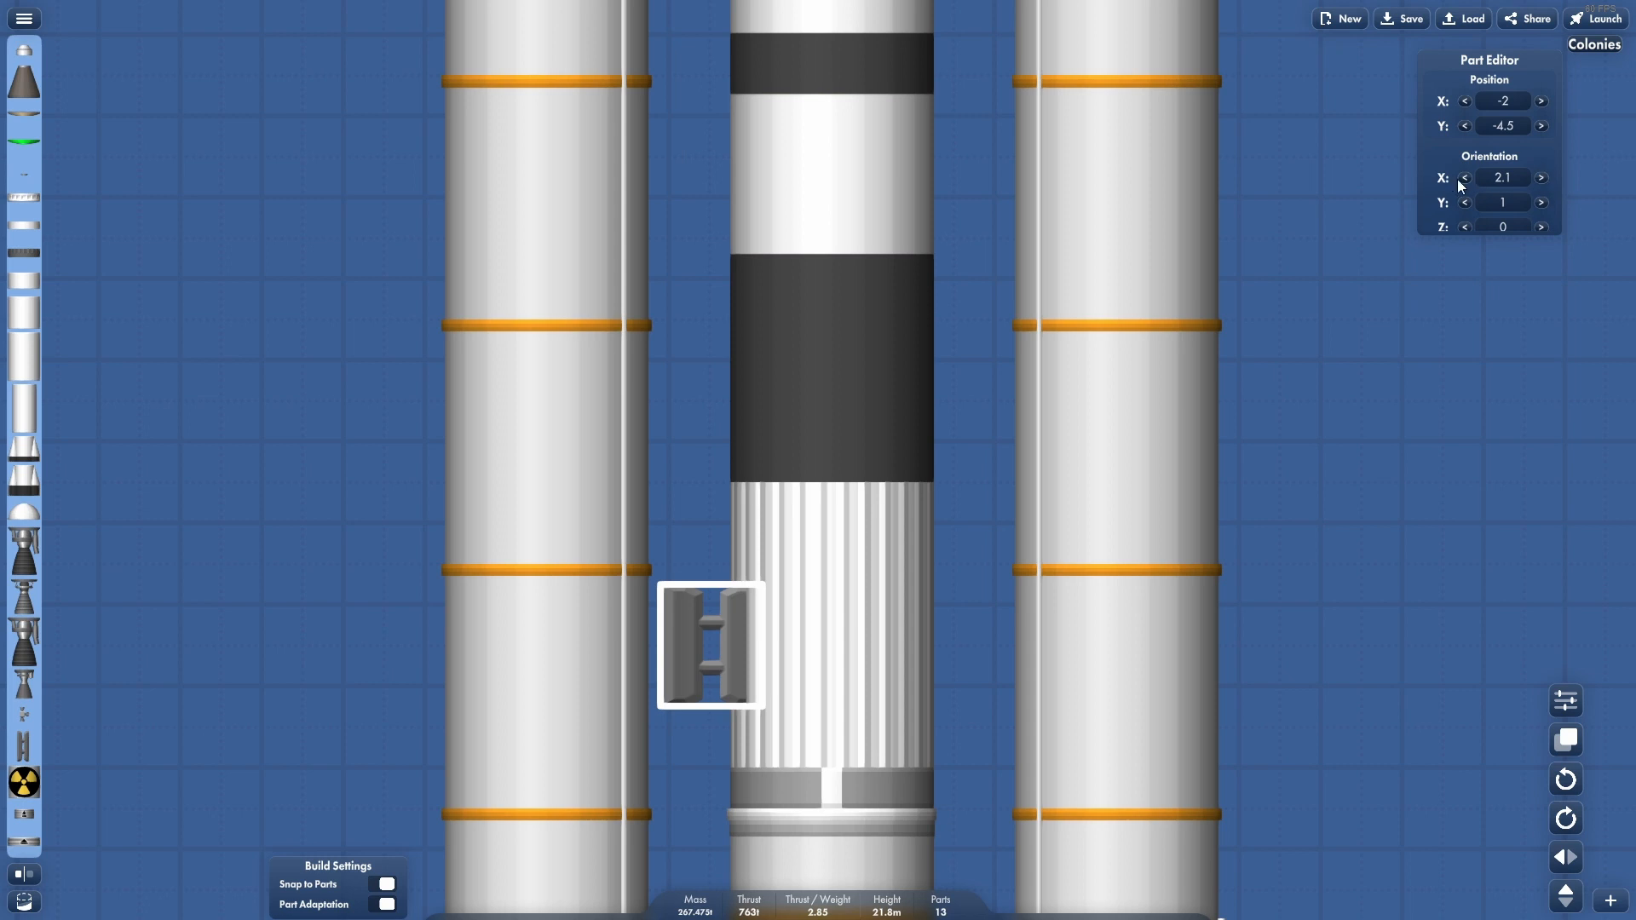
left_click(1542, 177)
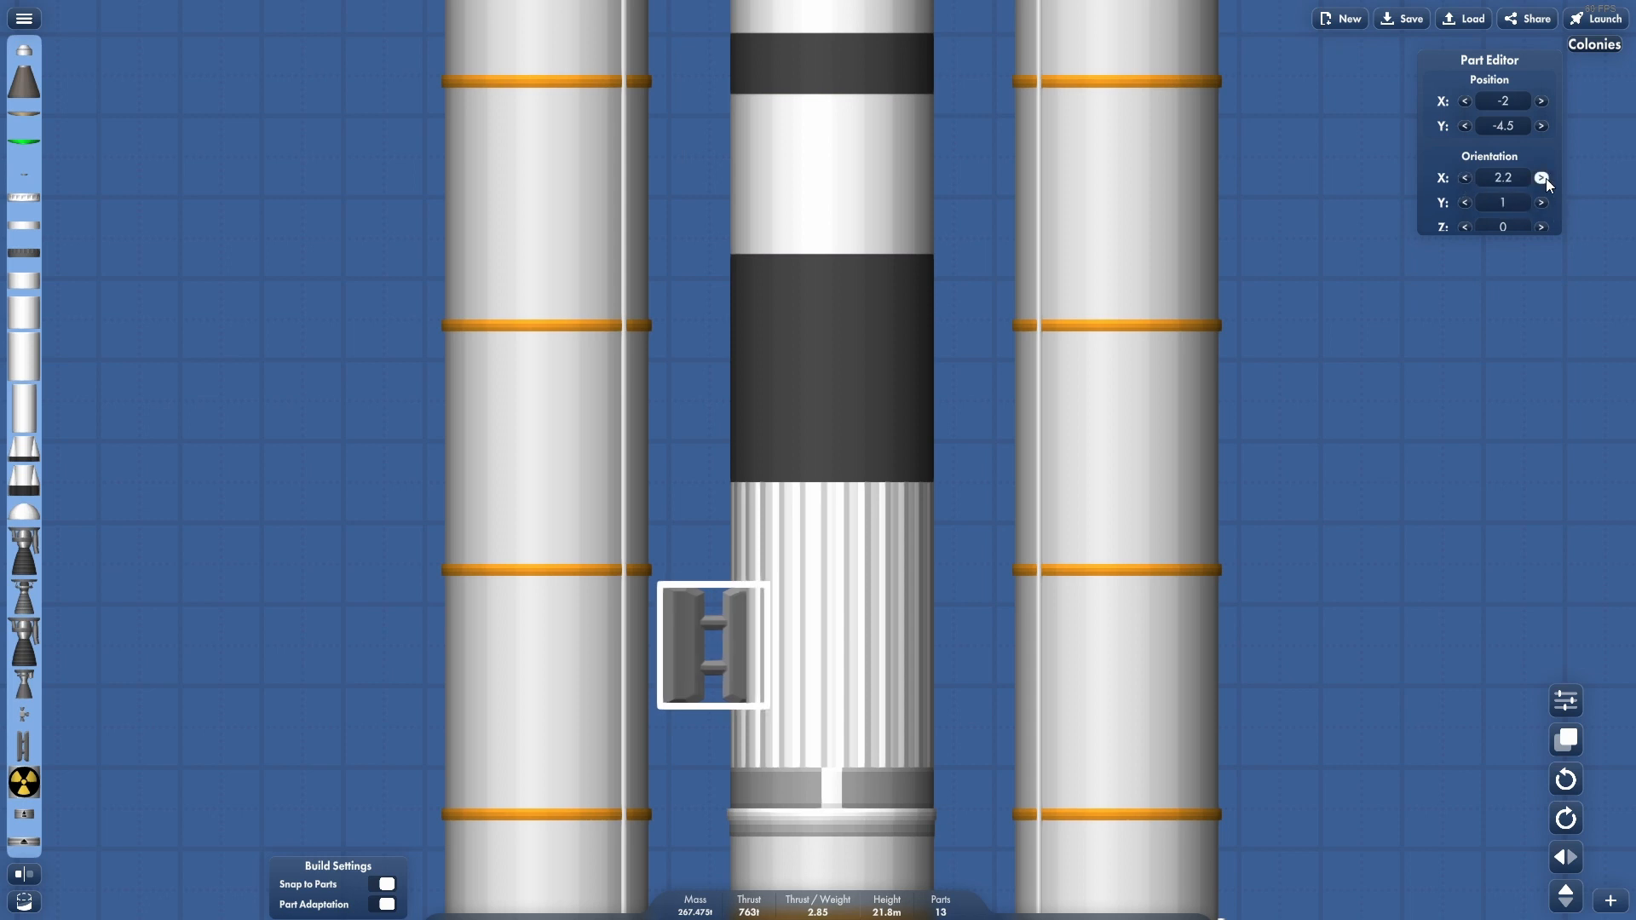
left_click(1542, 178)
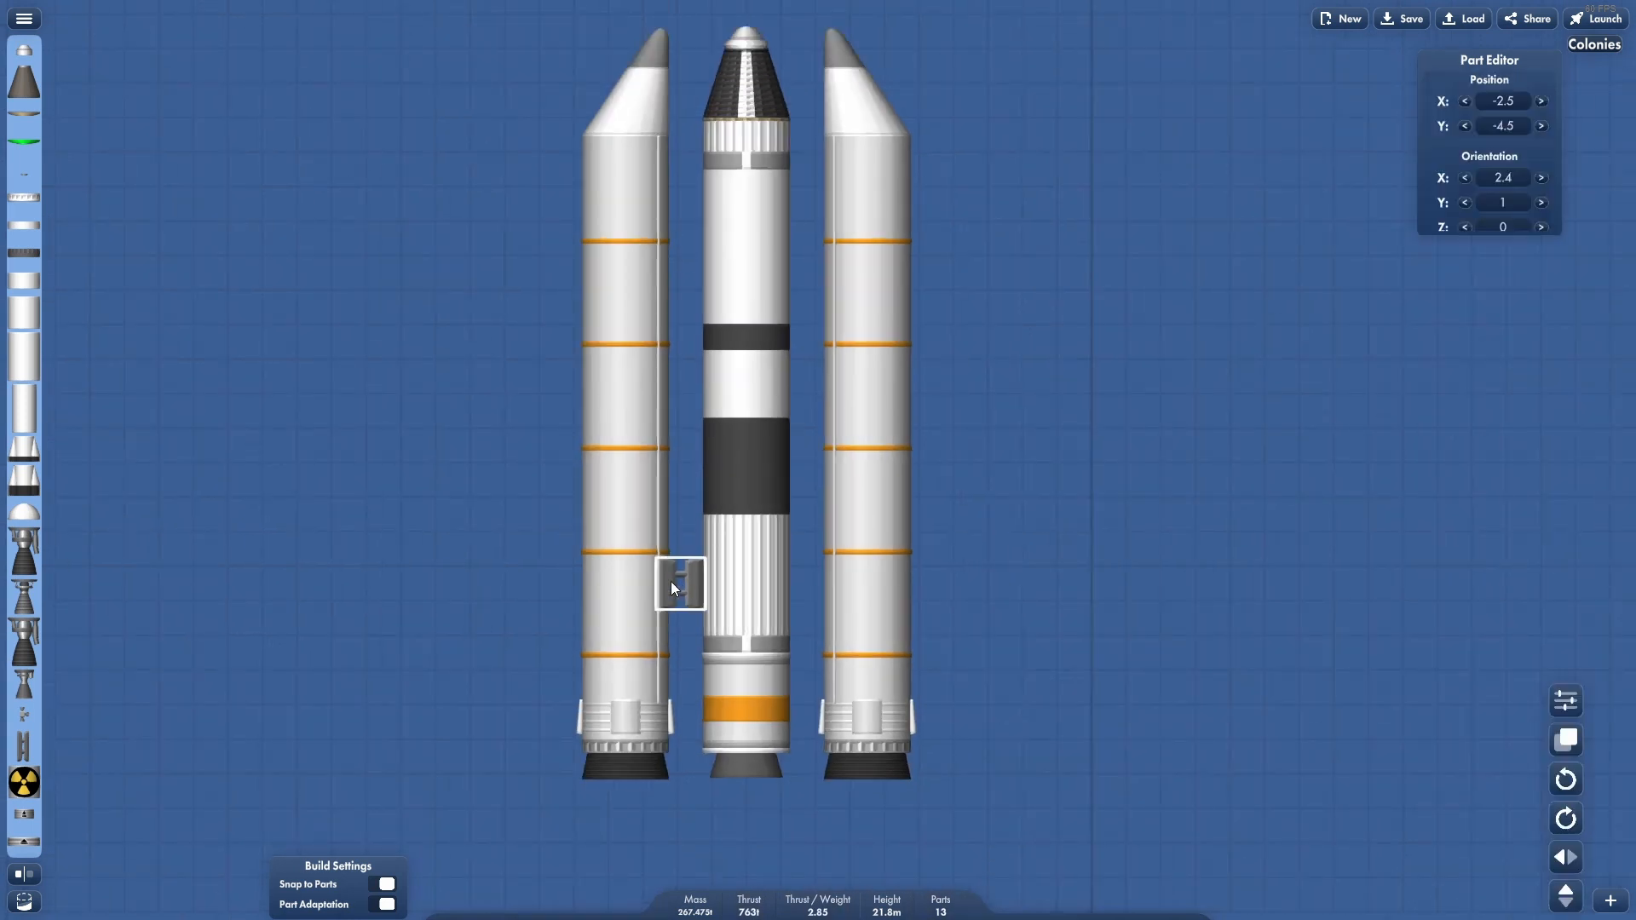
- Position a matching separator beside the right booster and leave the editor
left_click_drag(673, 588, 789, 586)
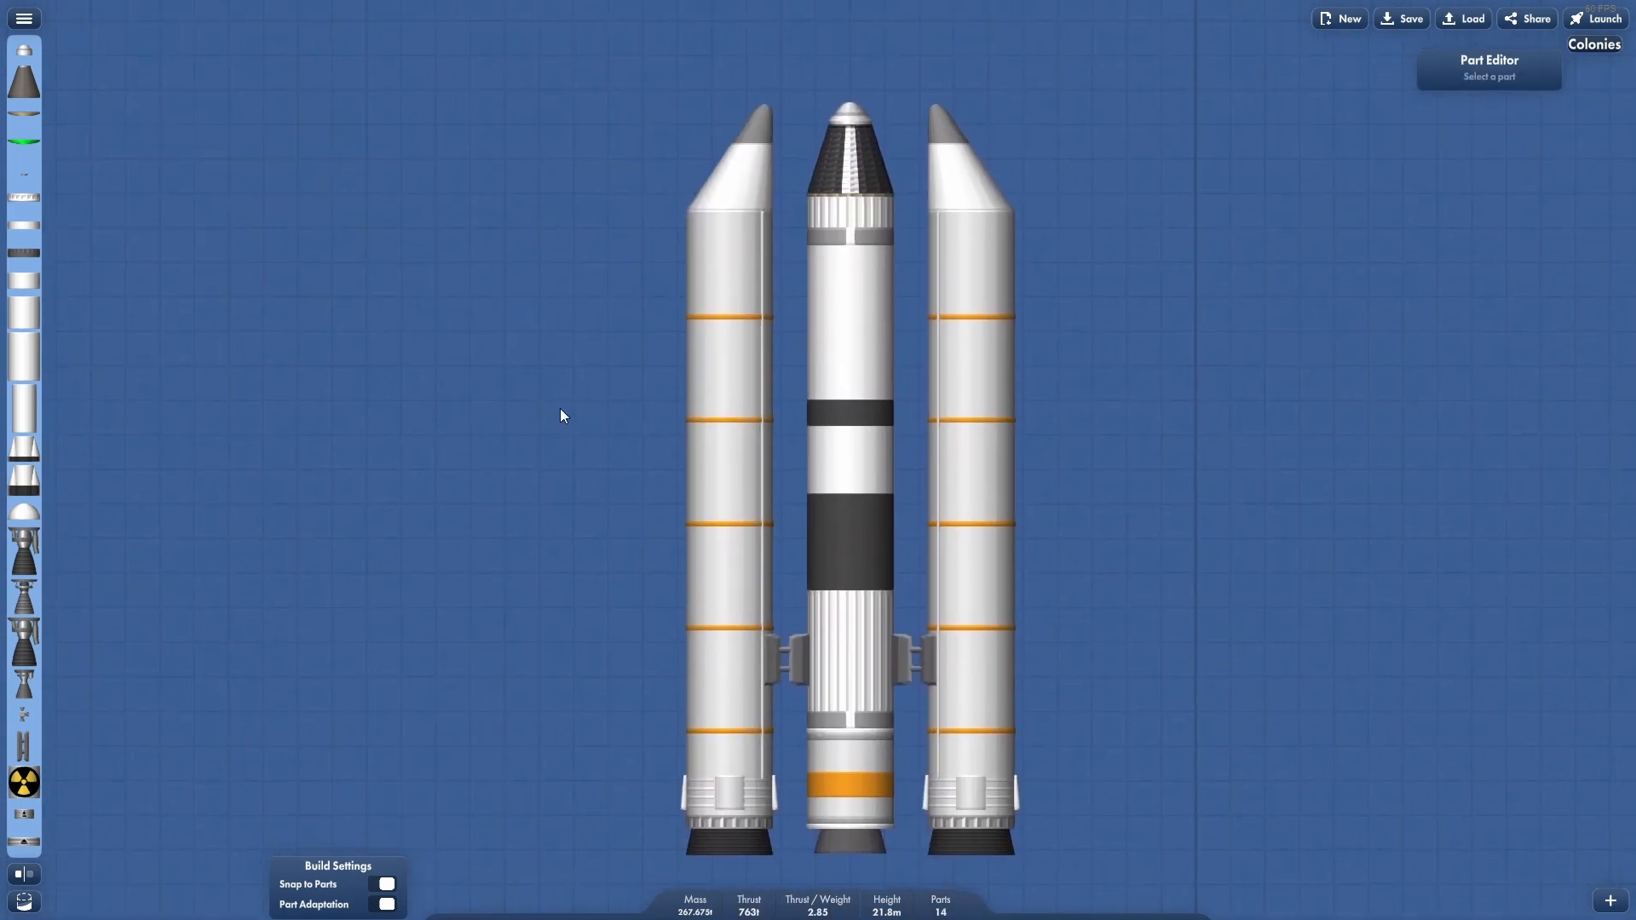
left_click(1593, 17)
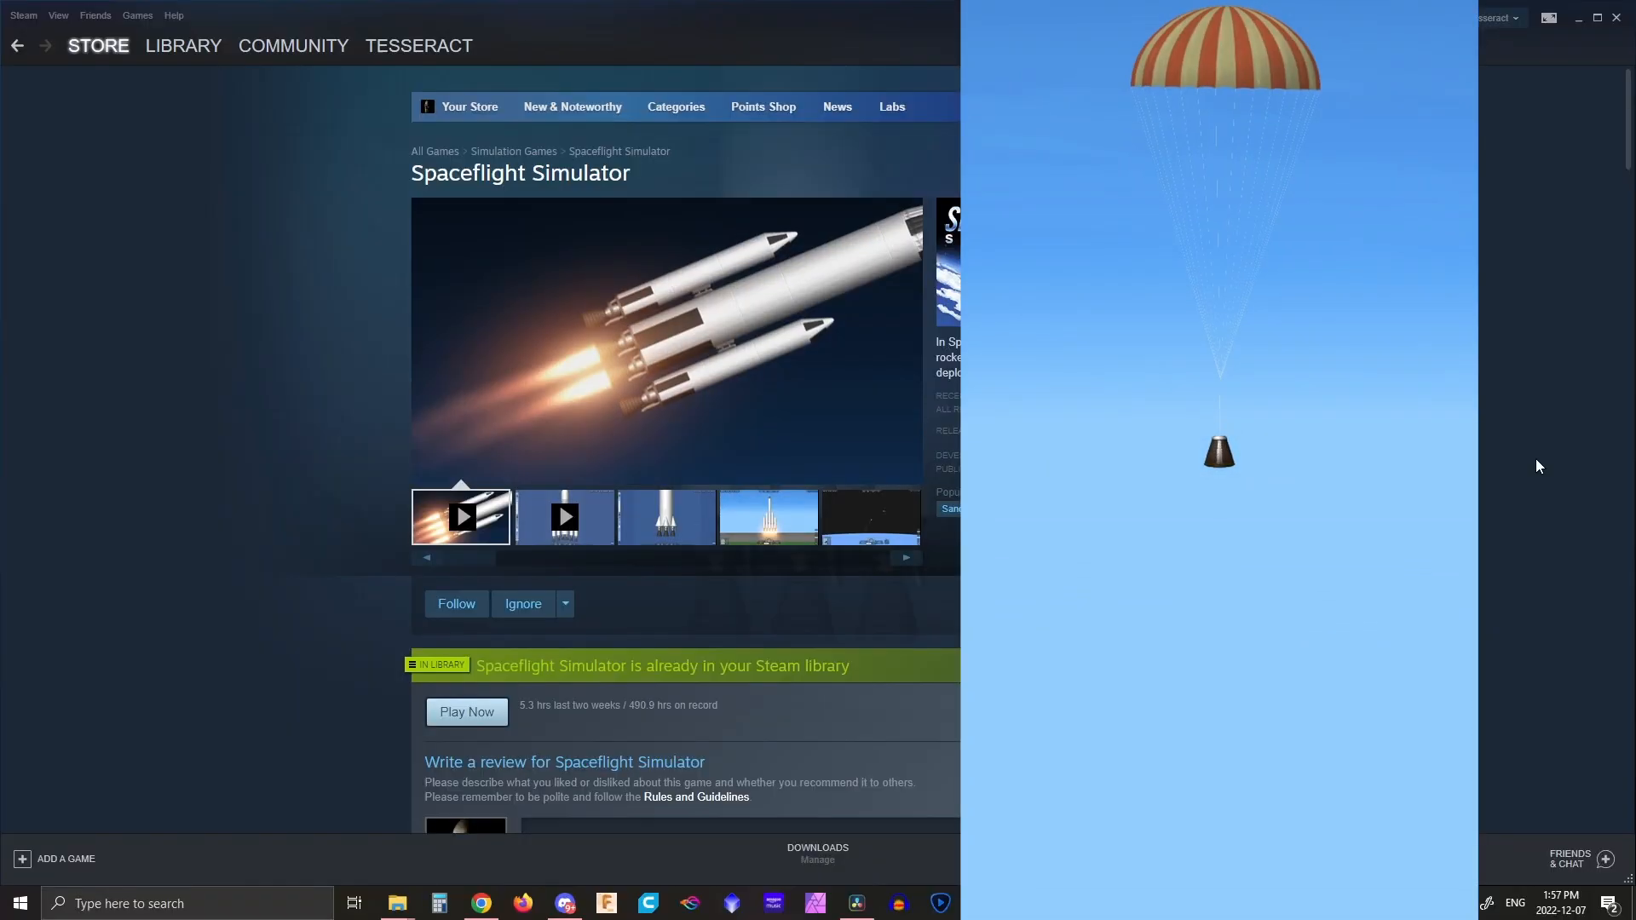
- Scroll down the store page and play the Kerbal Space Program 2 trailer full screen
scroll("down", 3)
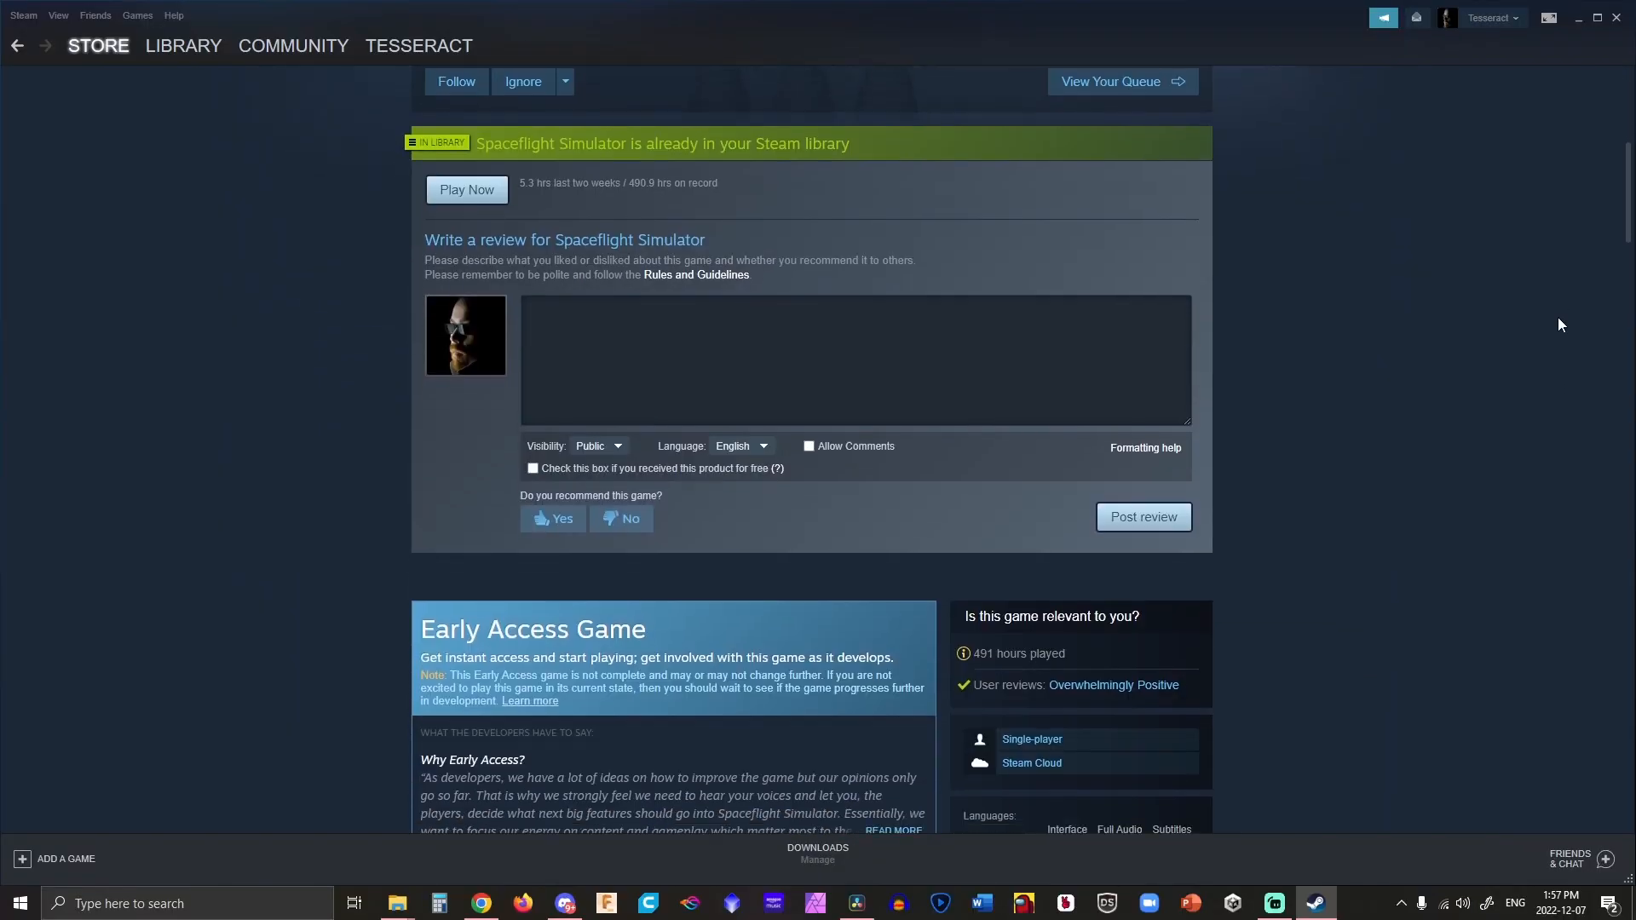
scroll("down", 3)
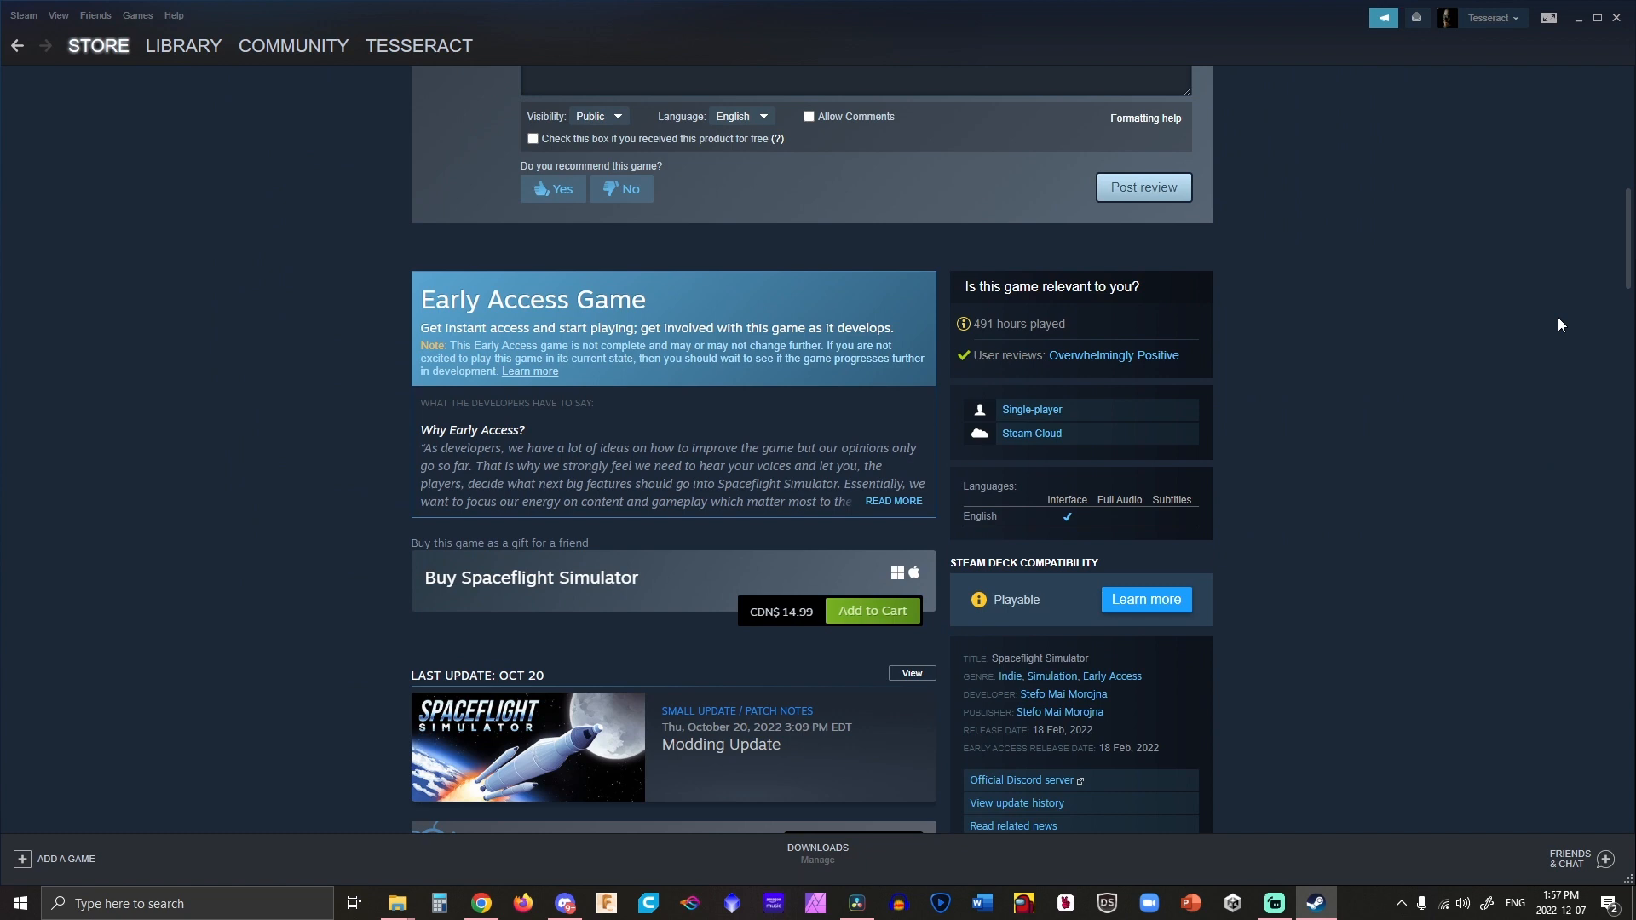
mouse_move(744, 644)
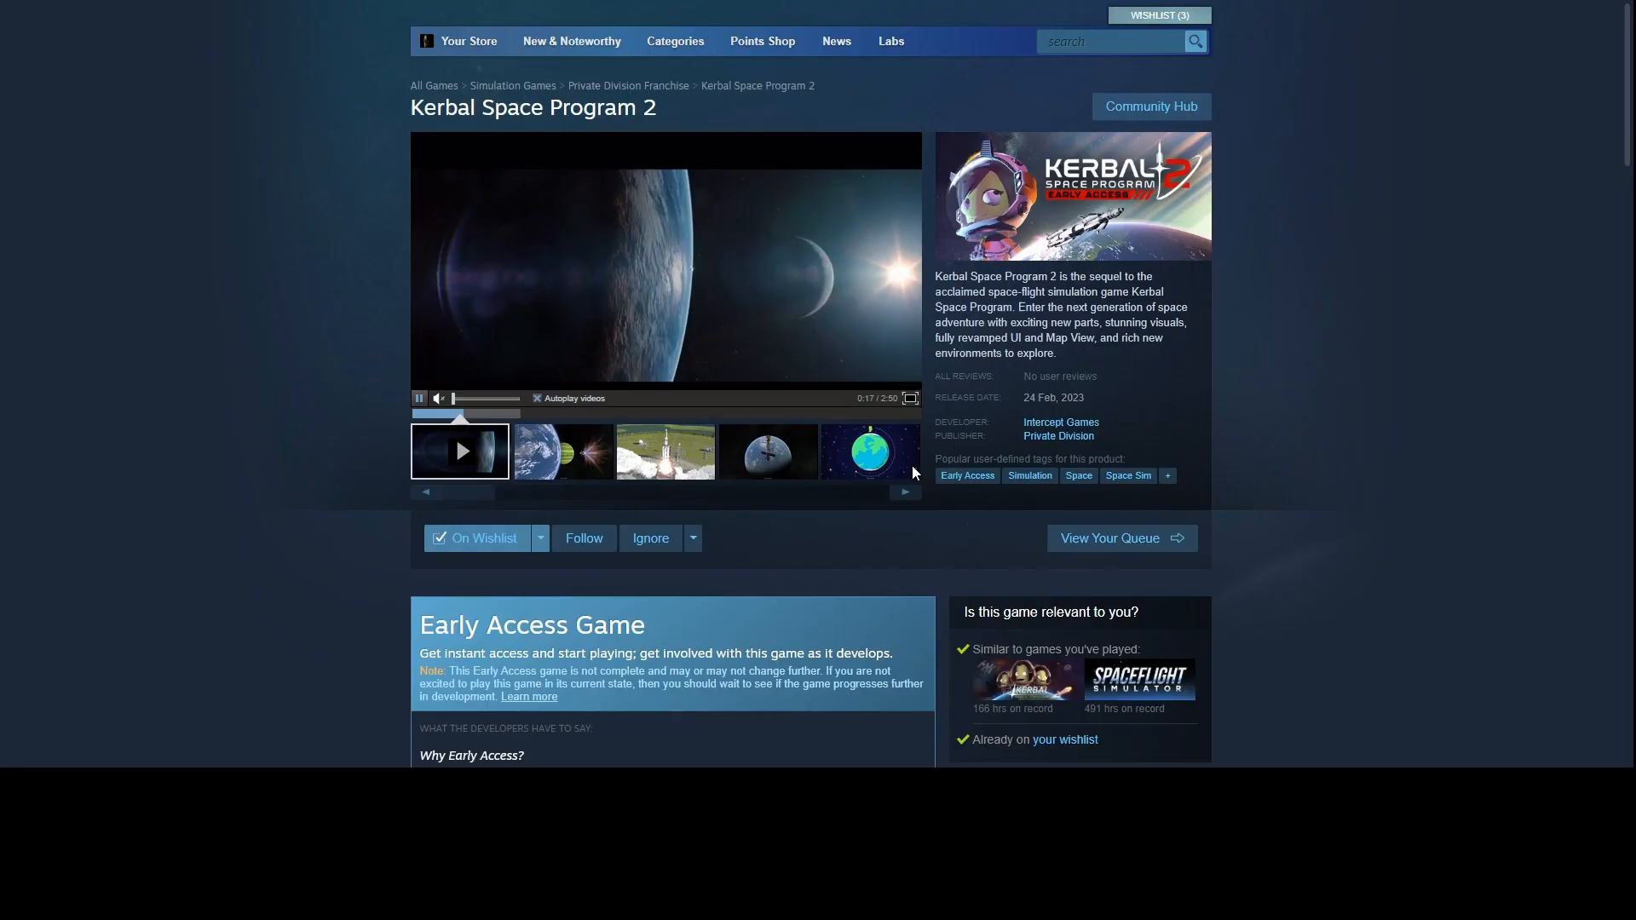
left_click(908, 399)
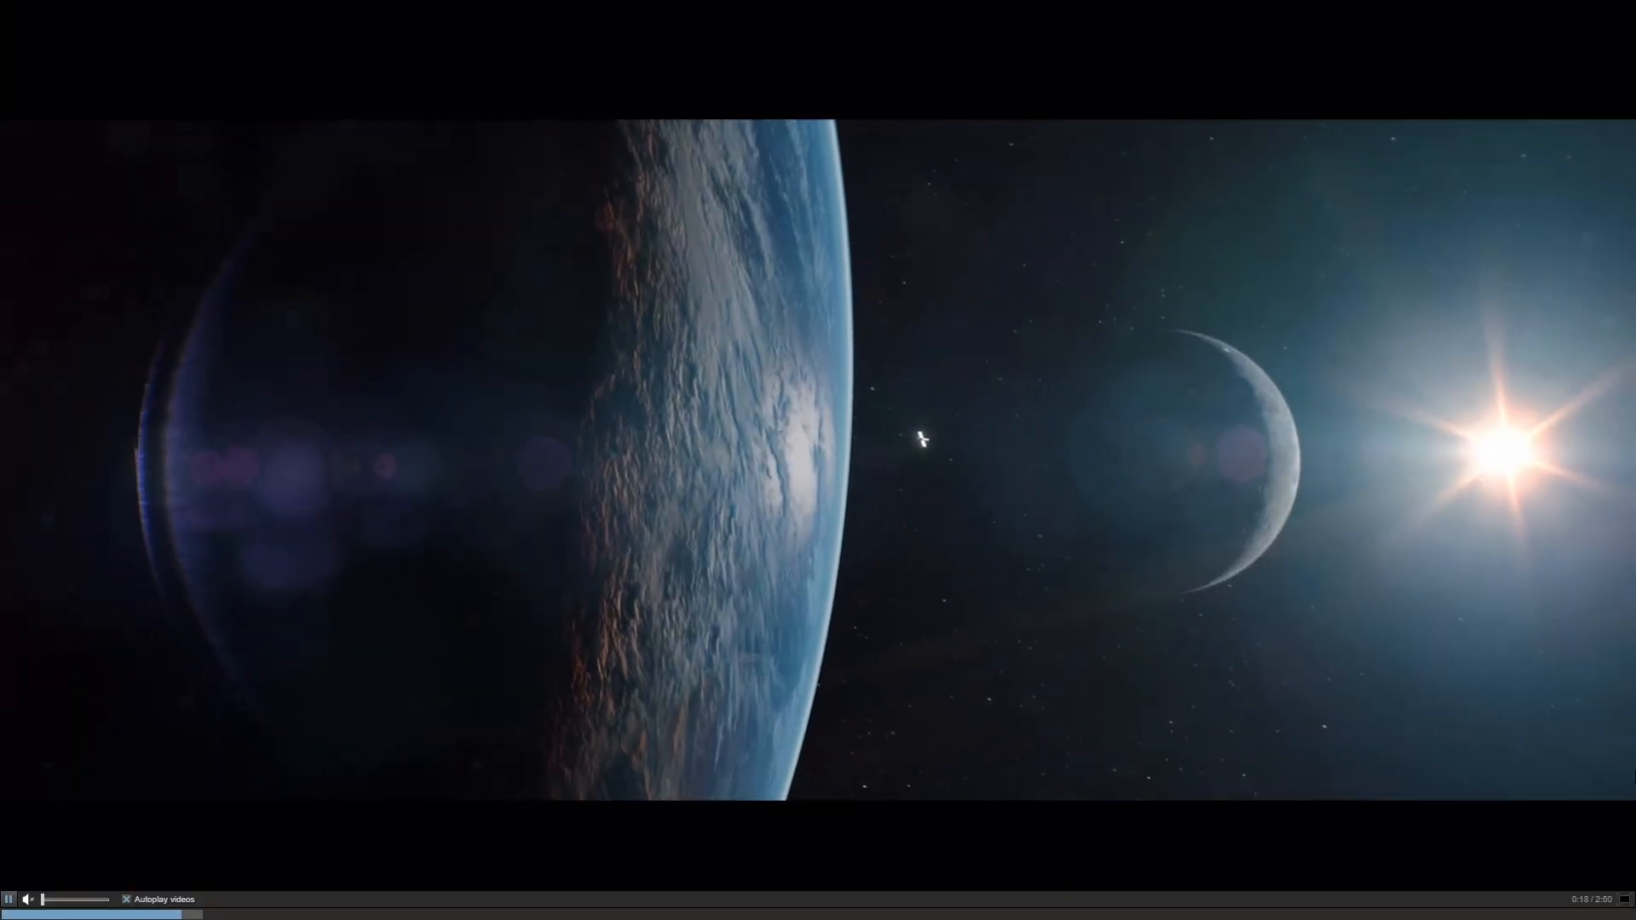